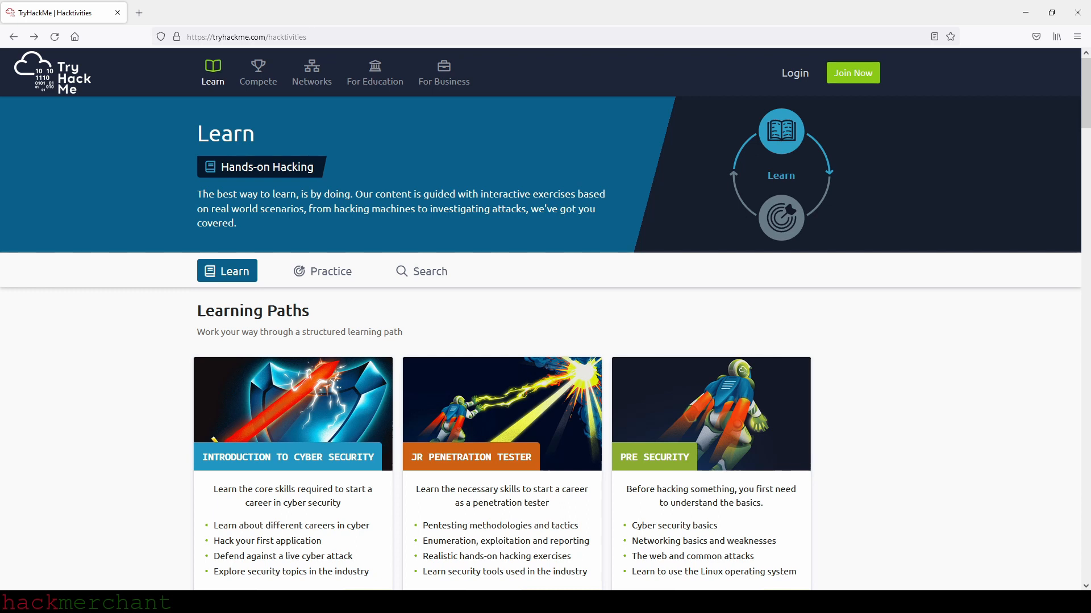
mouse_move(292, 414)
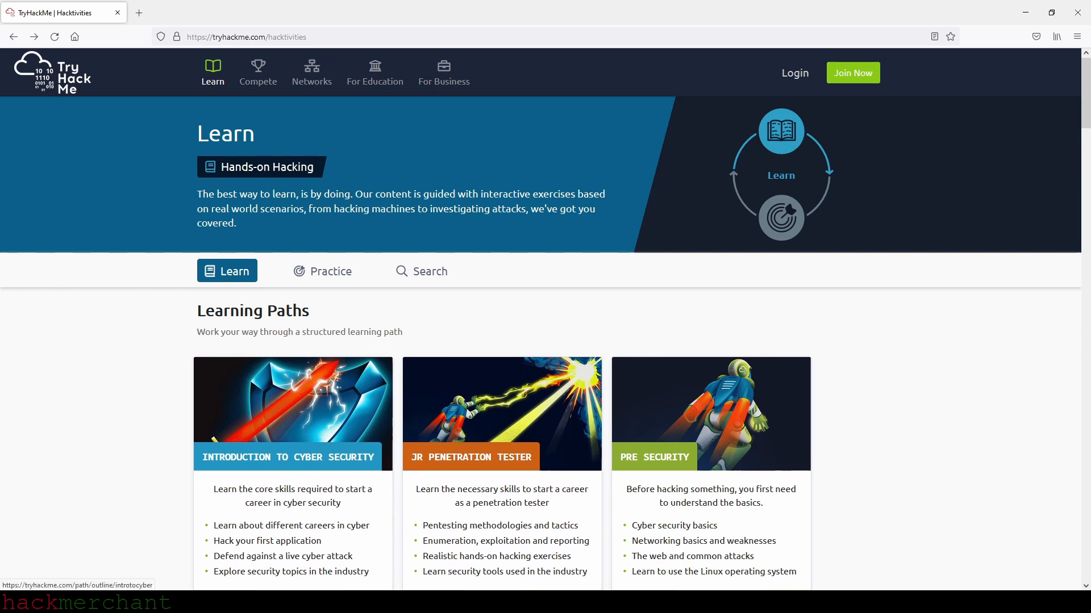
scroll(down, 3)
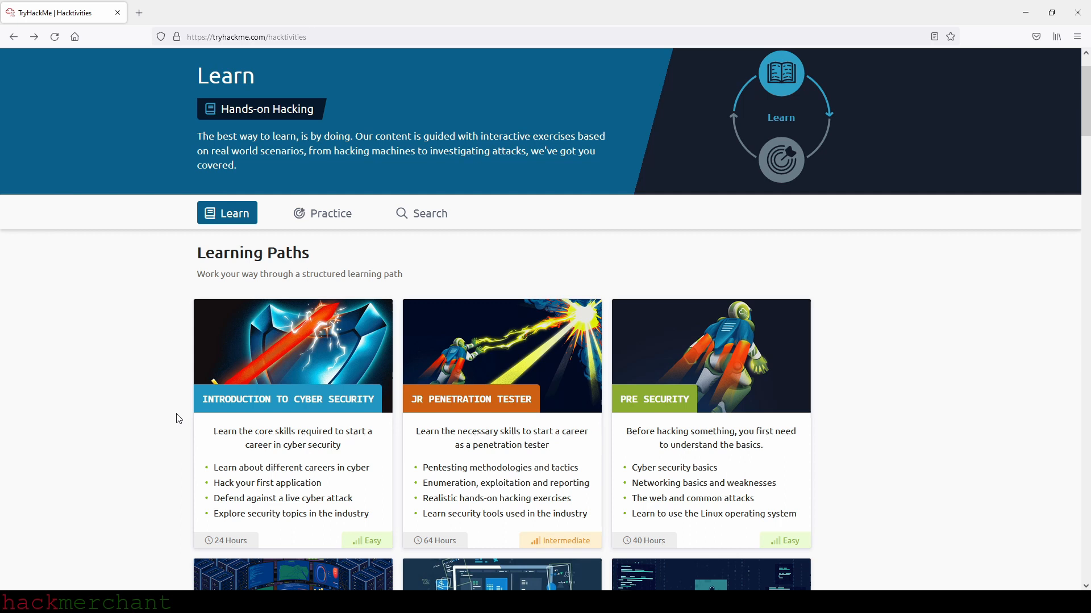
scroll(down, 3)
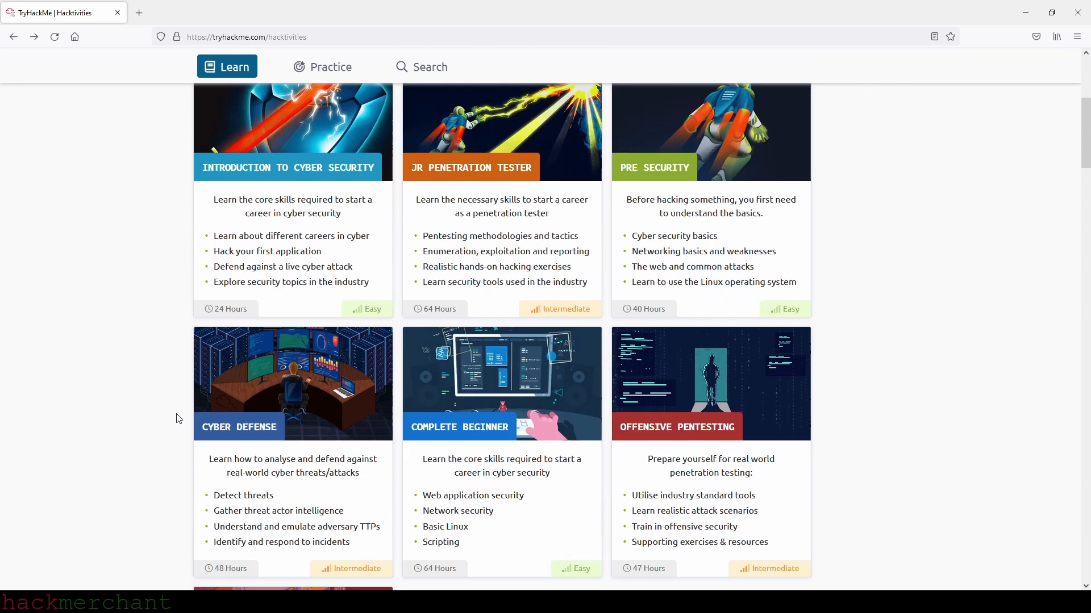
mouse_move(196, 395)
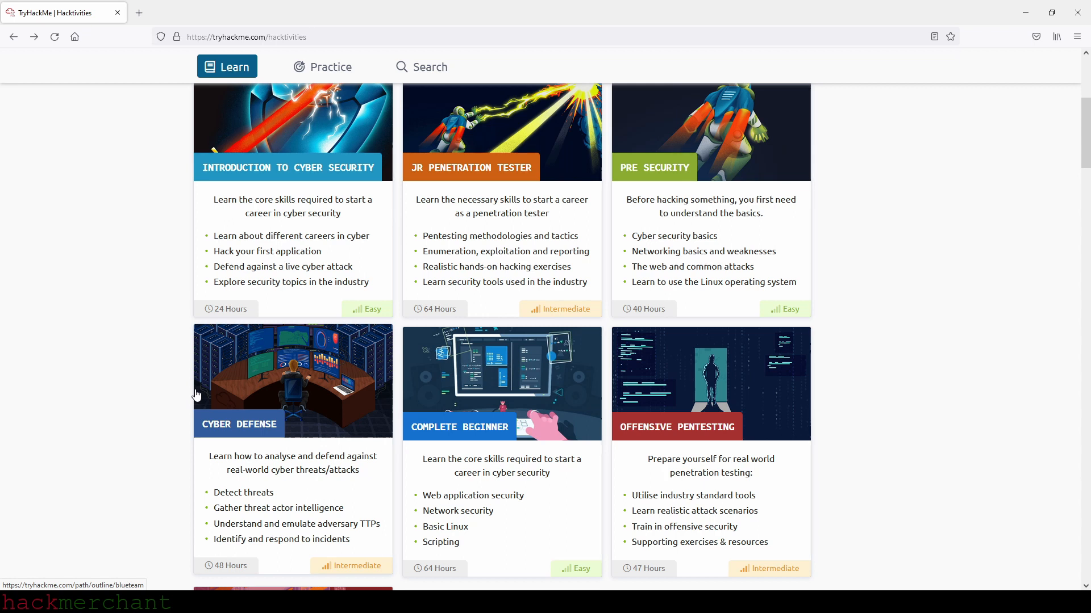
mouse_move(113, 360)
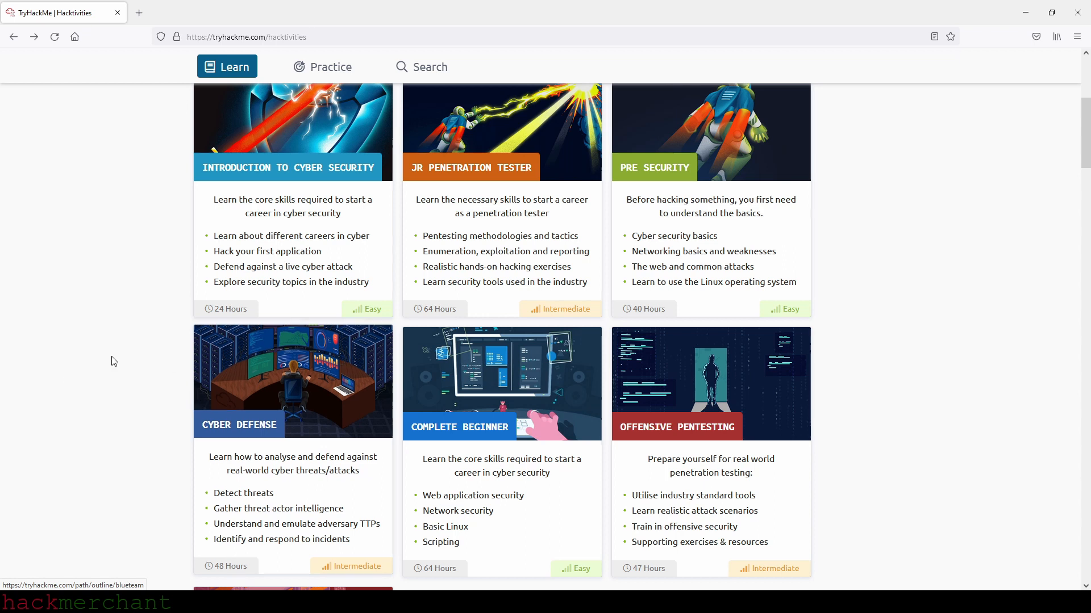
scroll(up, 3)
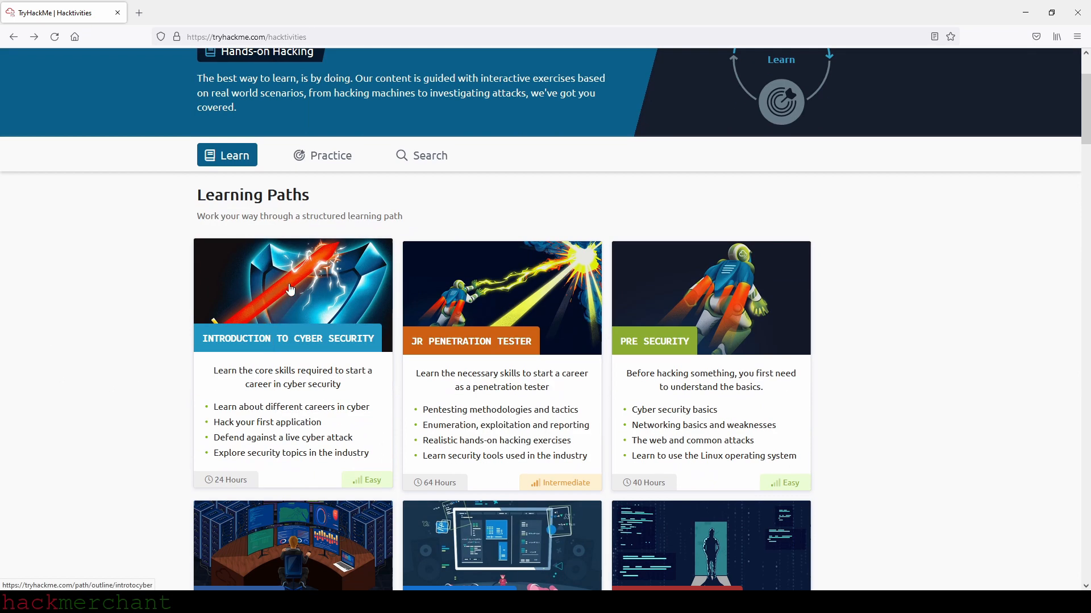
mouse_move(725, 171)
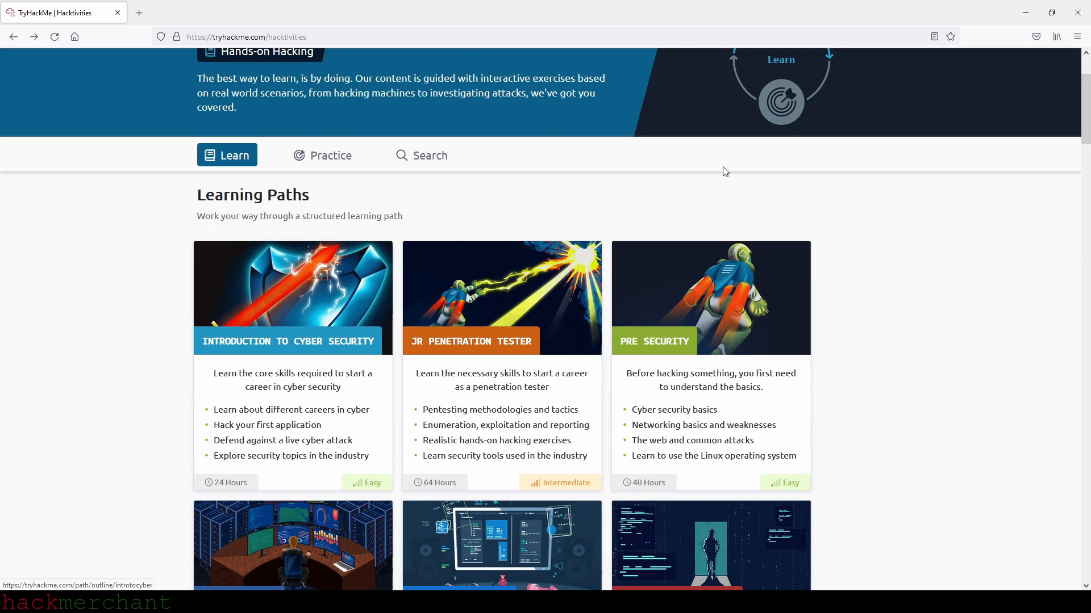
scroll(down, 3)
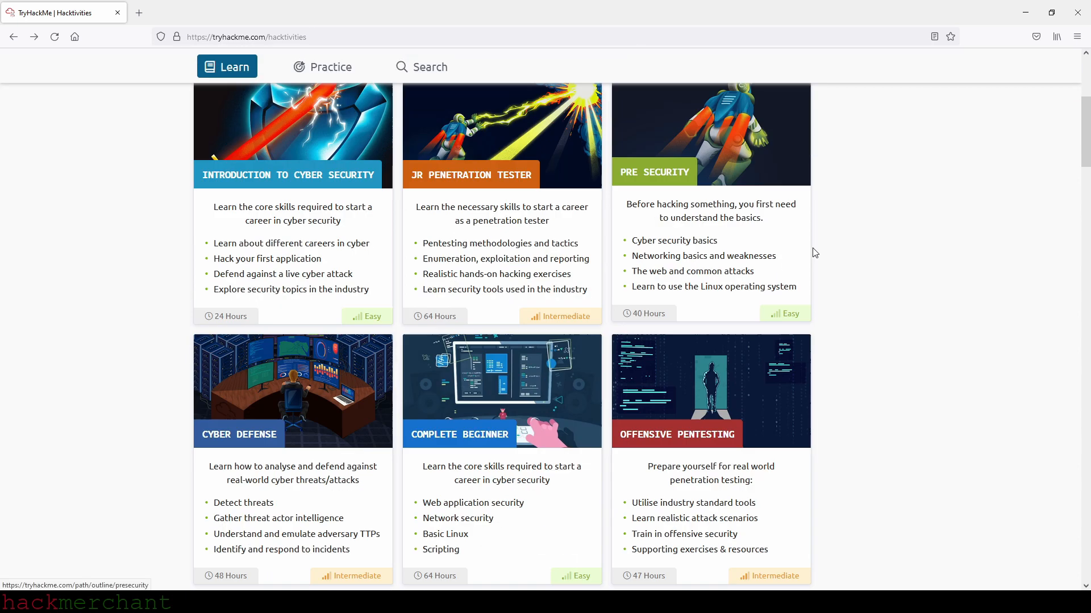
scroll(down, 3)
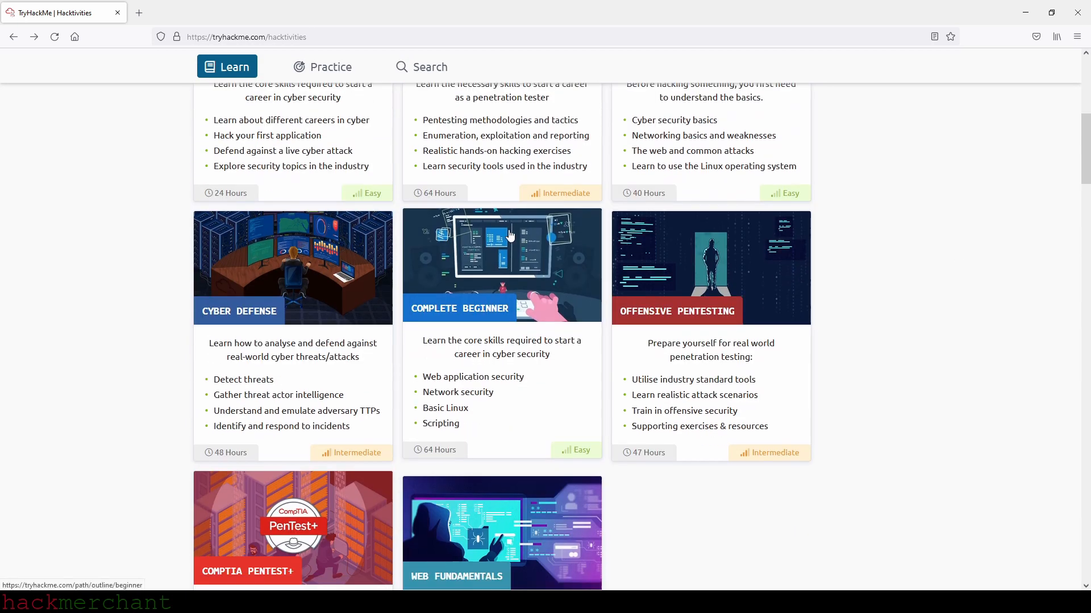
scroll(down, 3)
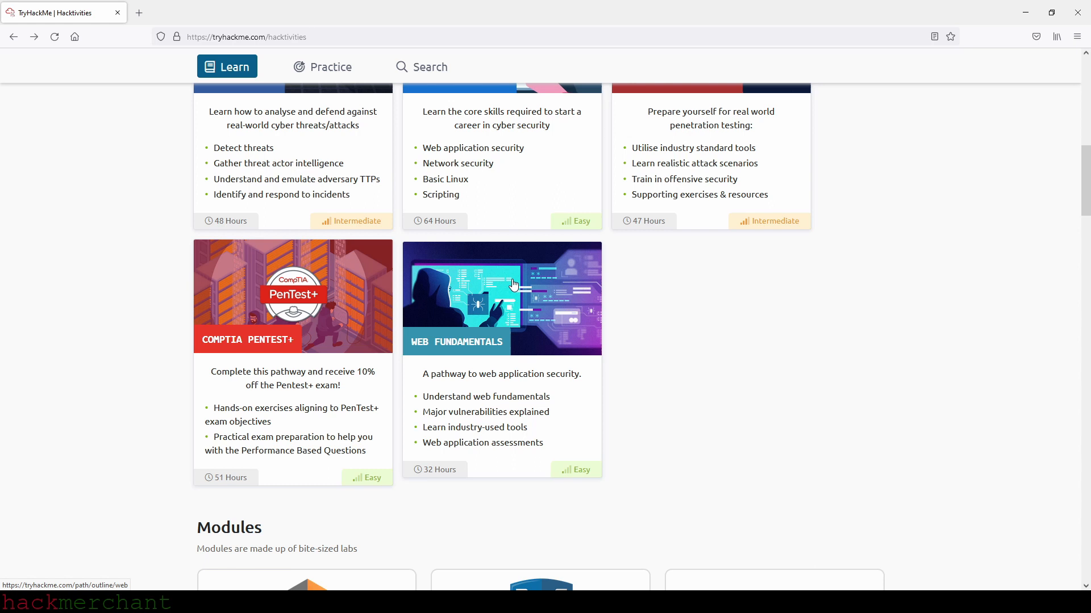
scroll(up, 3)
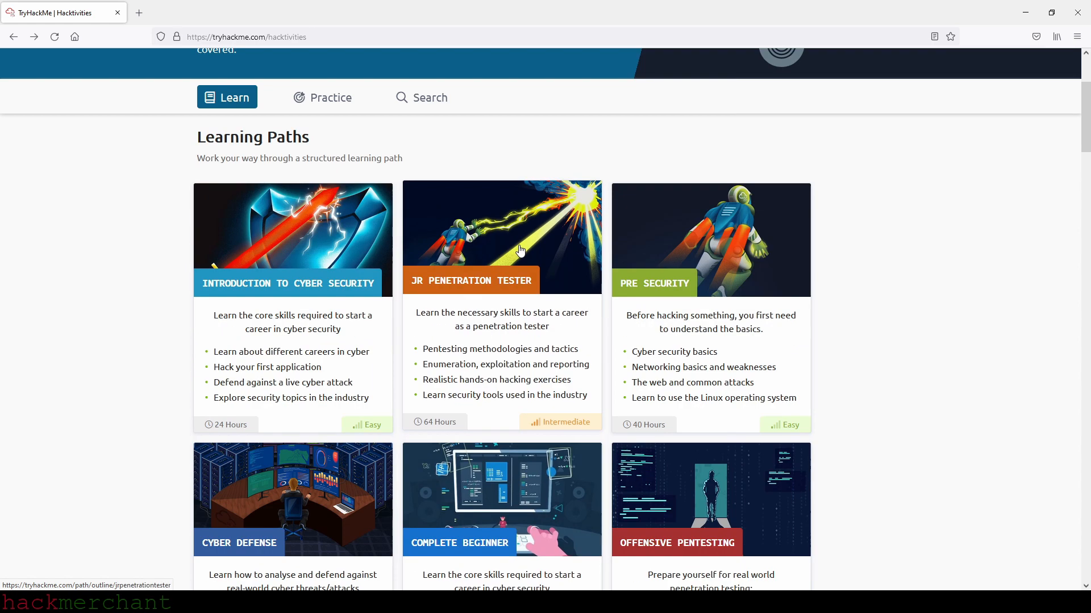
mouse_move(518, 246)
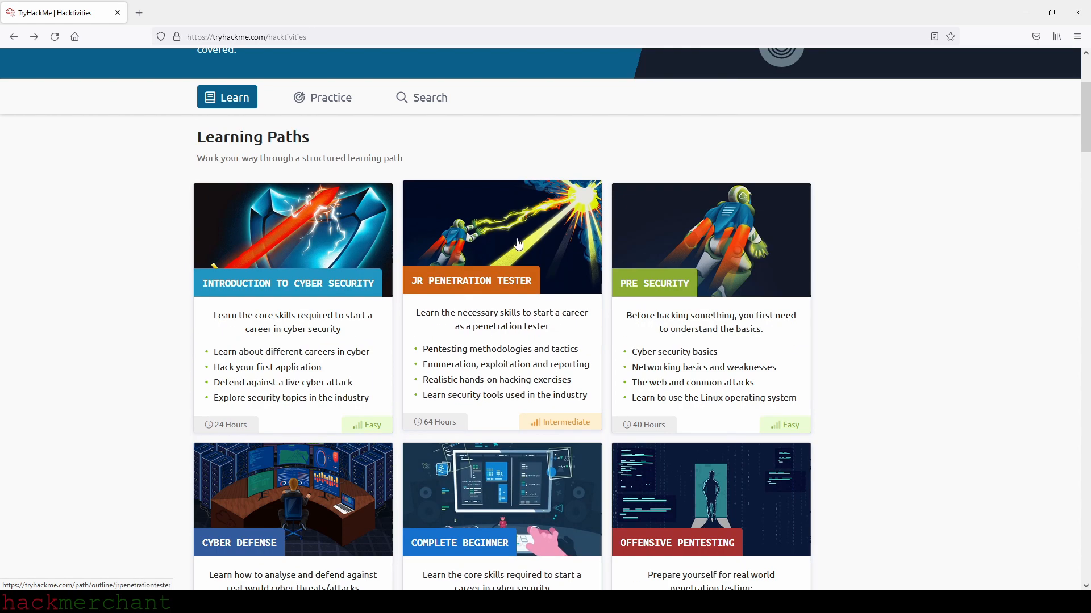
scroll(down, 3)
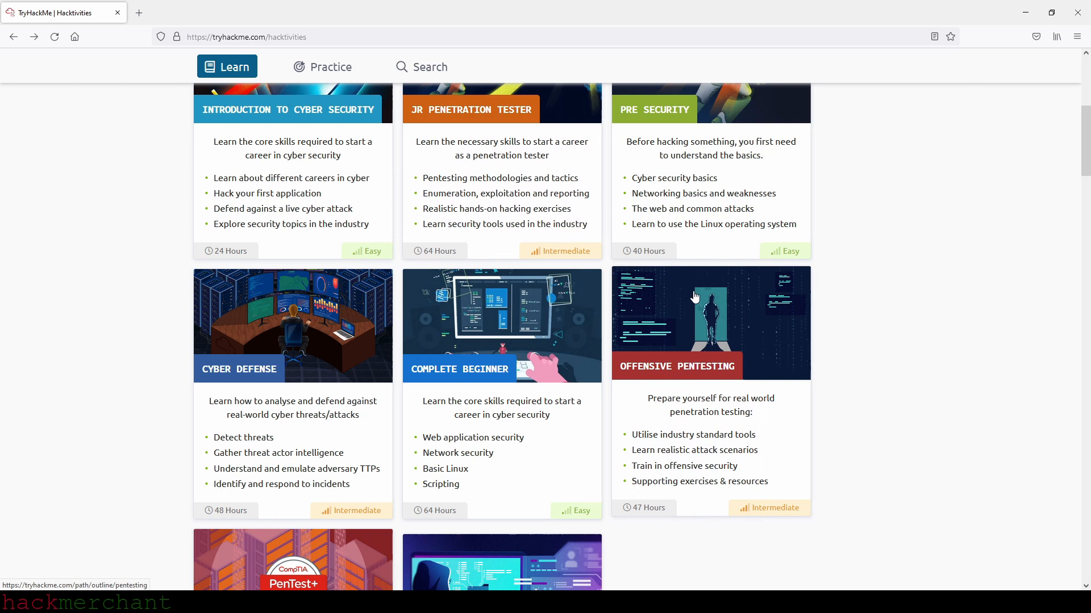
scroll(down, 3)
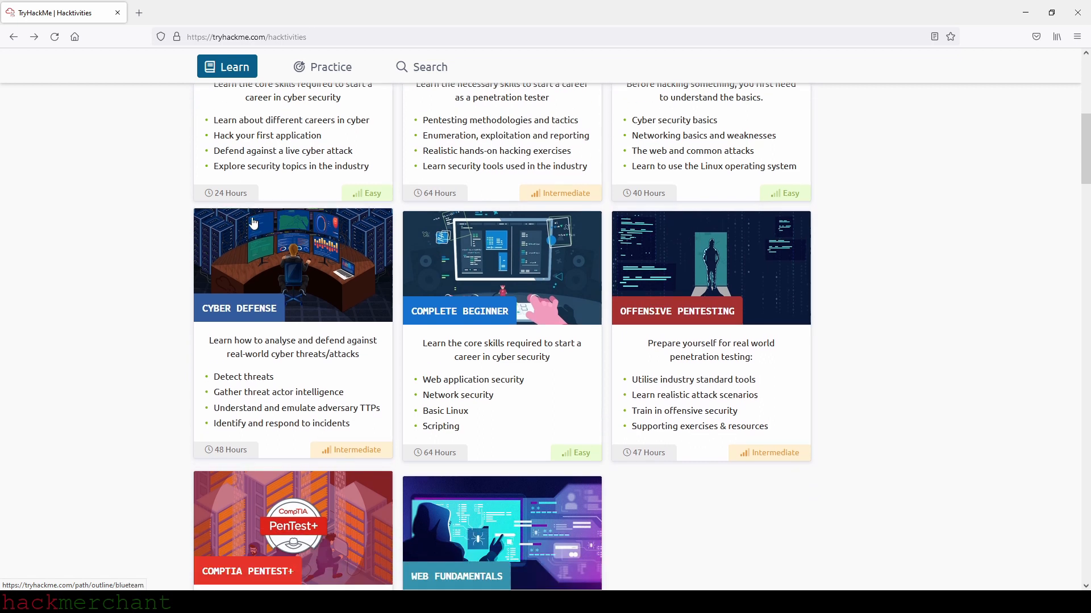
scroll(down, 3)
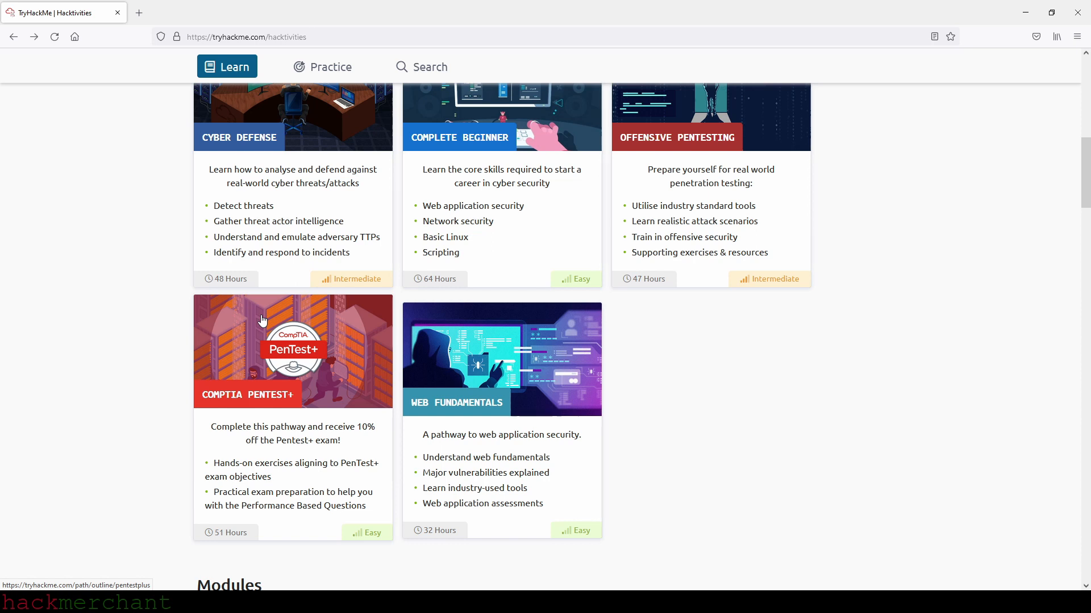
scroll(up, 3)
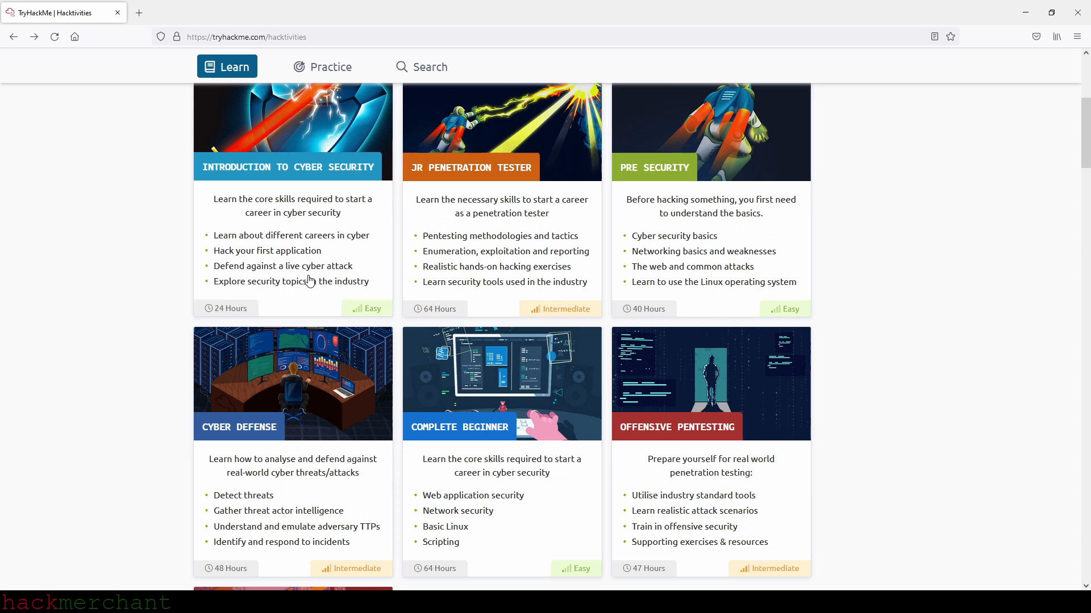
mouse_move(855, 273)
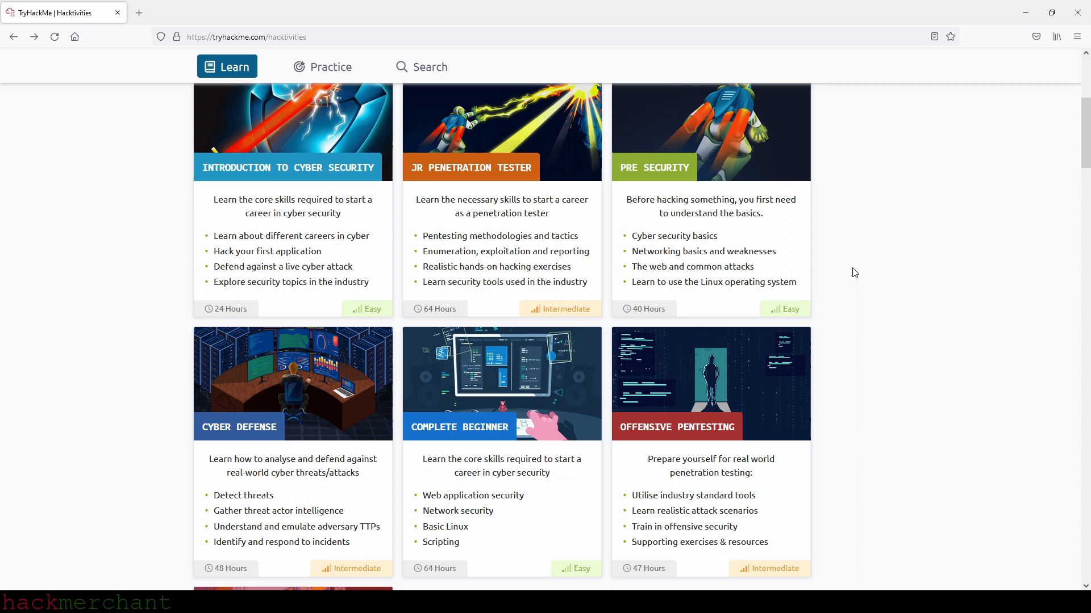
scroll(down, 3)
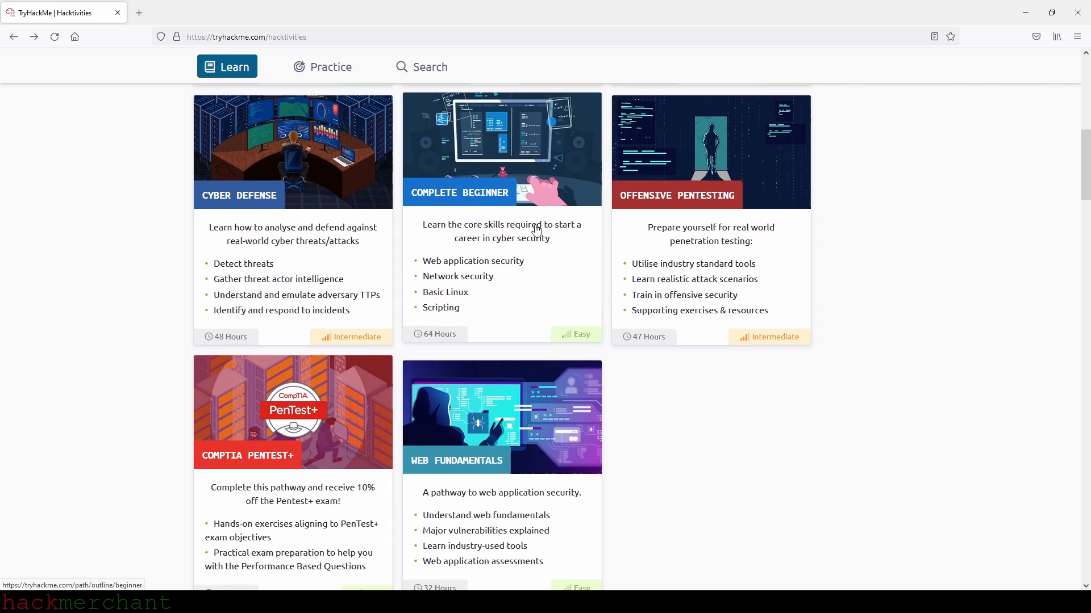
mouse_move(512, 291)
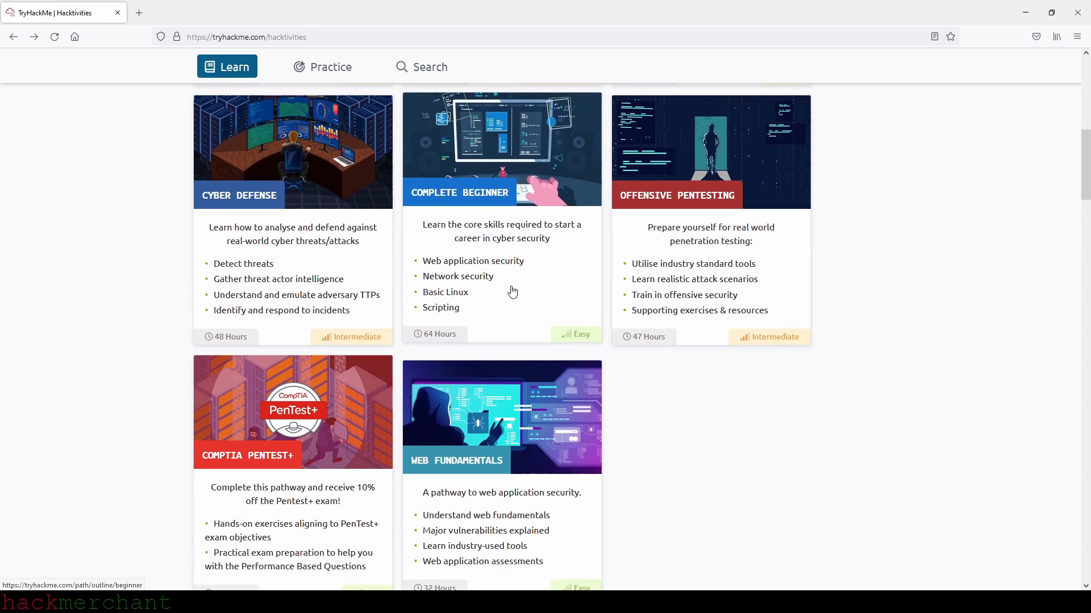
scroll(up, 3)
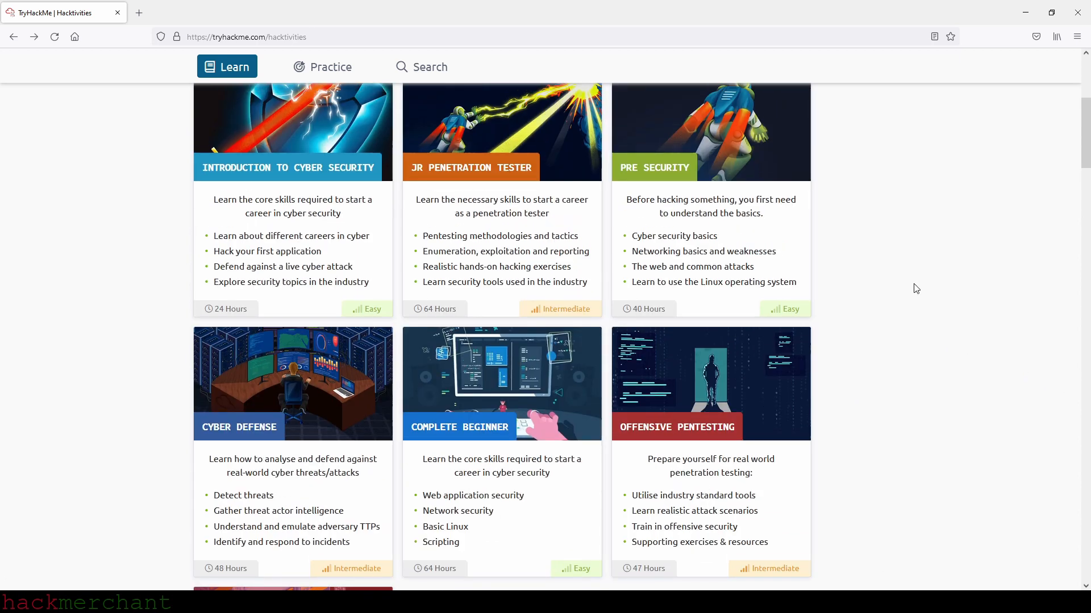
scroll(down, 3)
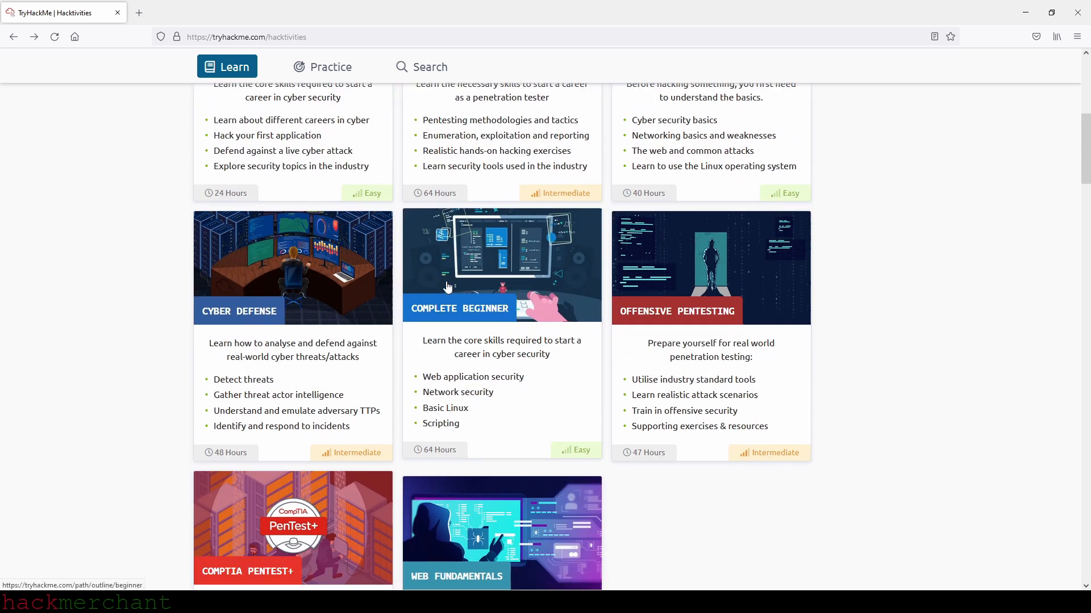
scroll(down, 3)
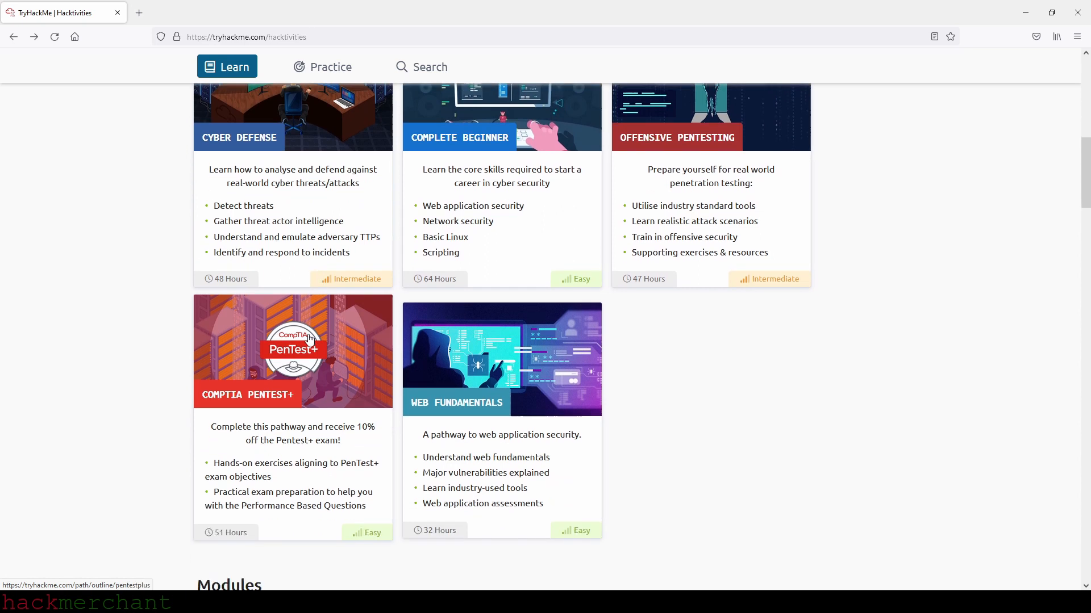
scroll(down, 3)
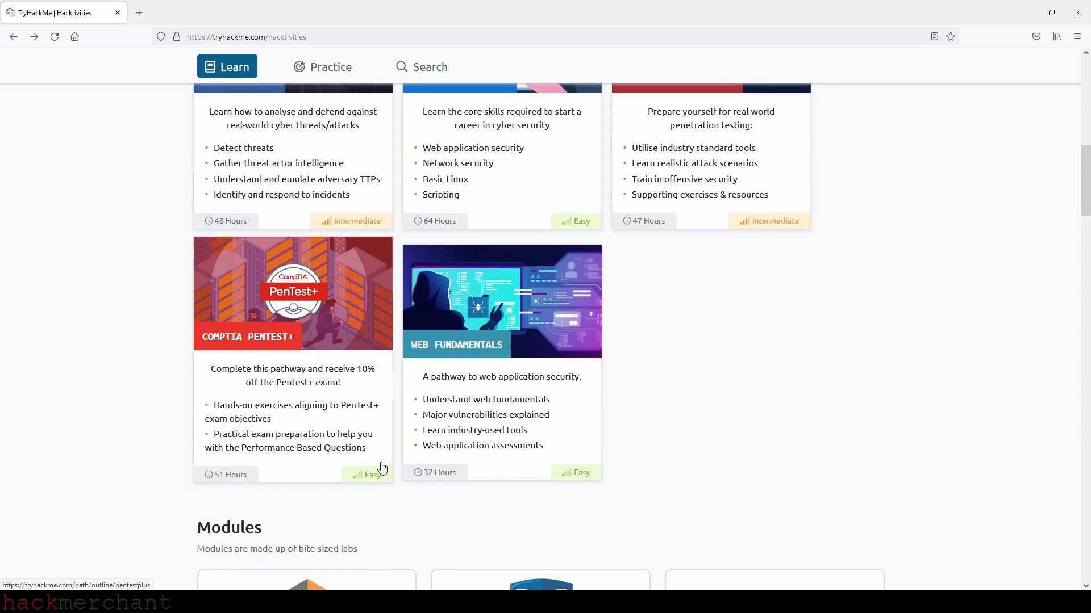
scroll(up, 3)
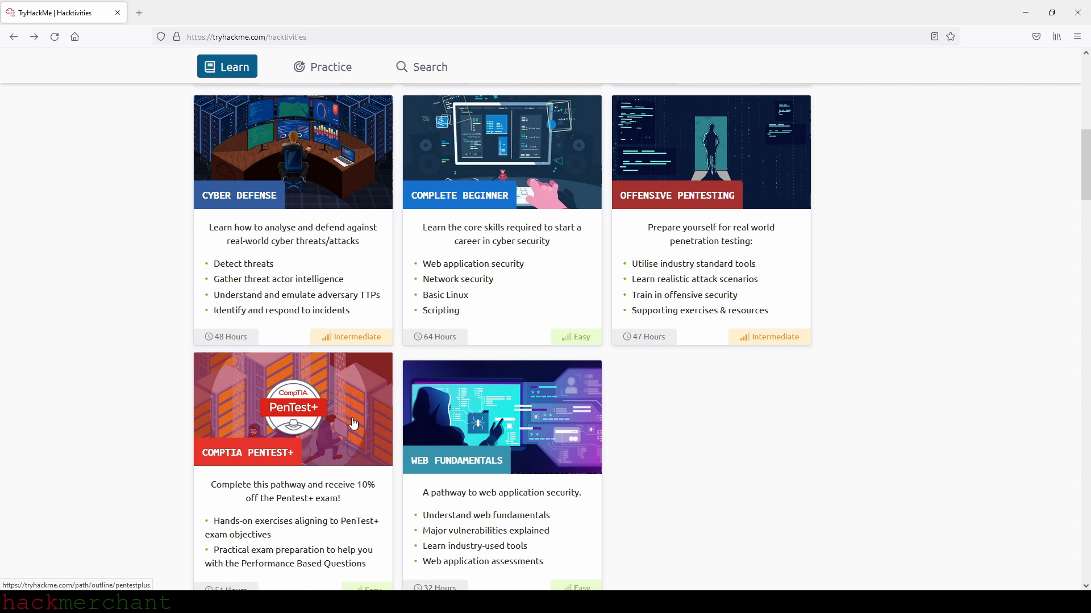
mouse_move(411, 343)
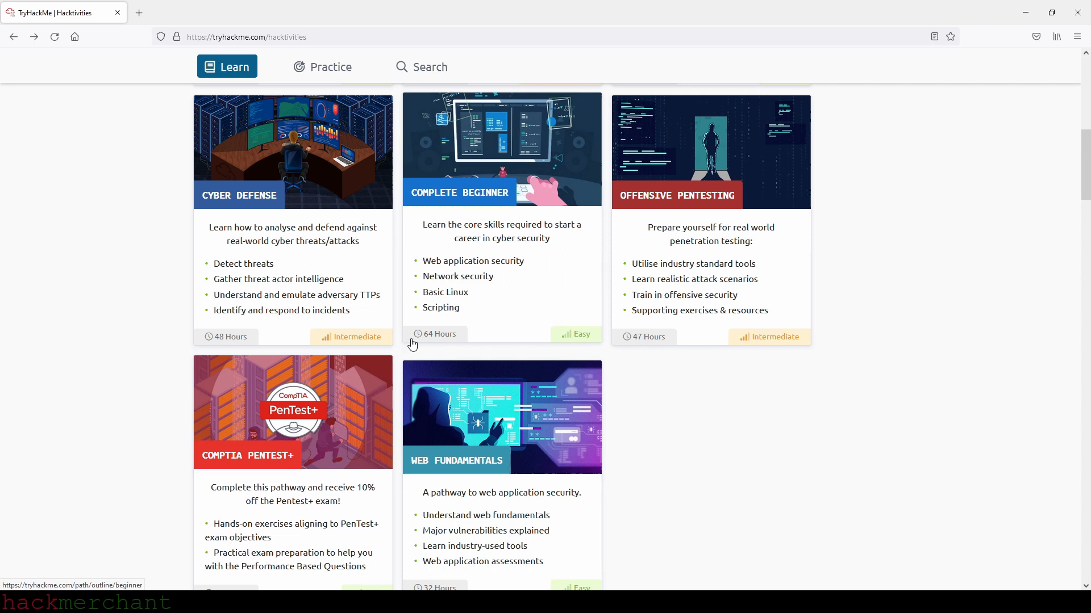
scroll(down, 3)
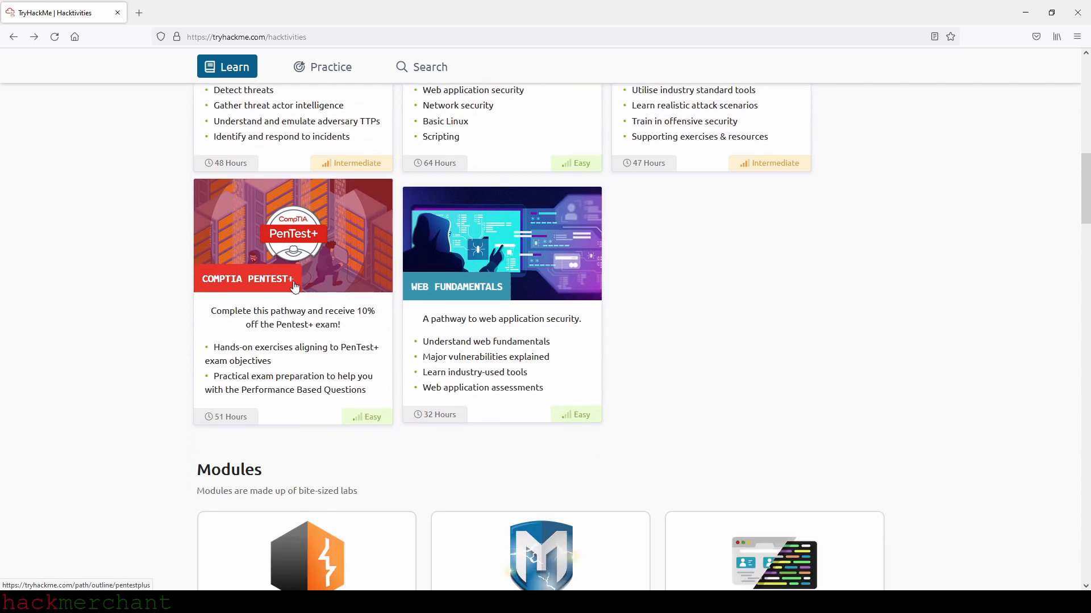
mouse_move(311, 226)
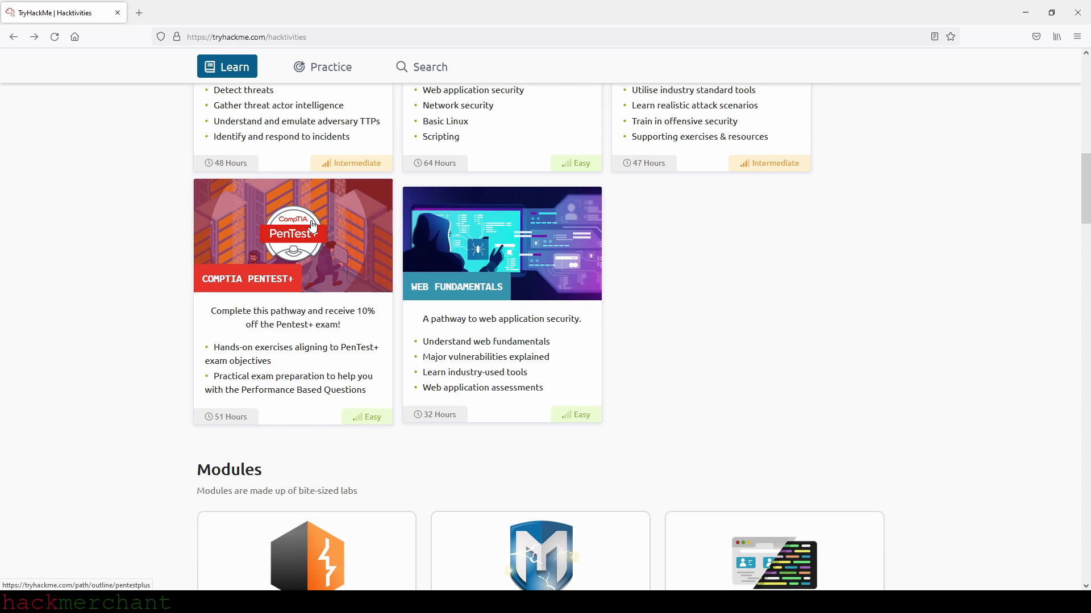
scroll(up, 3)
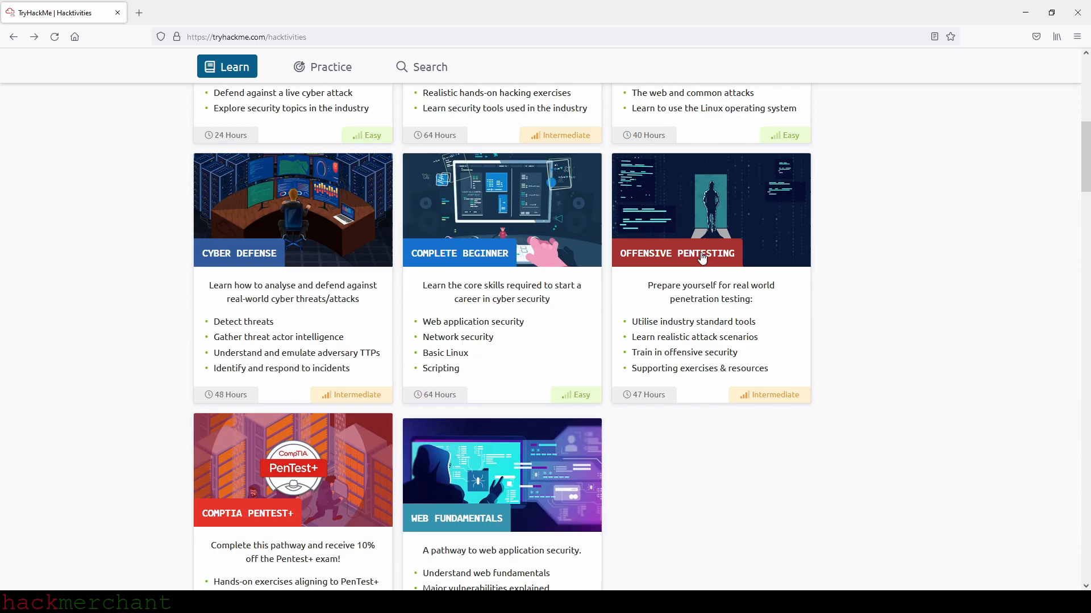
scroll(up, 3)
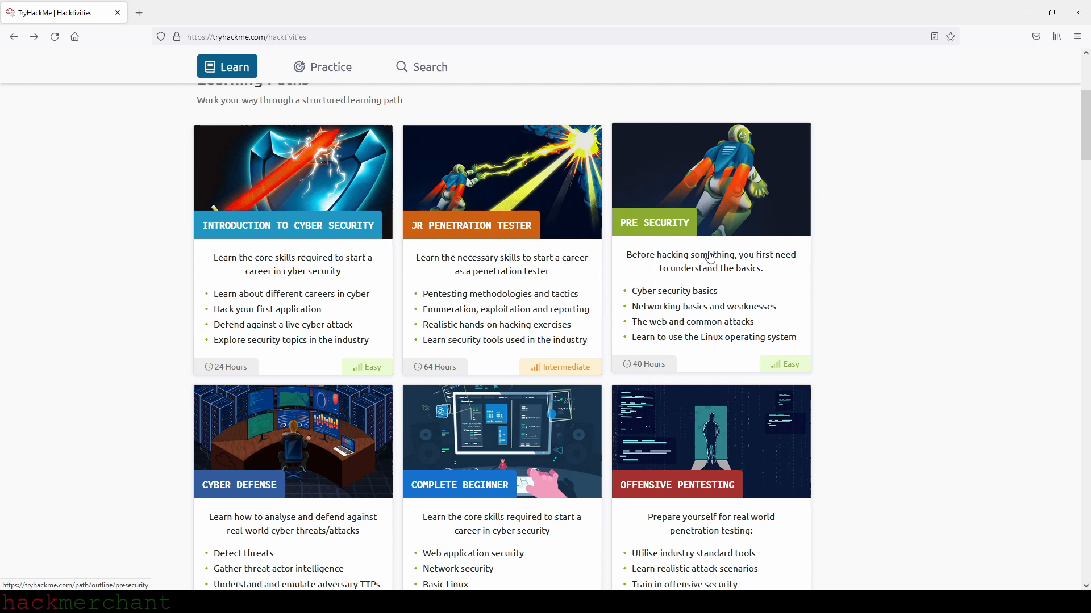
mouse_move(534, 266)
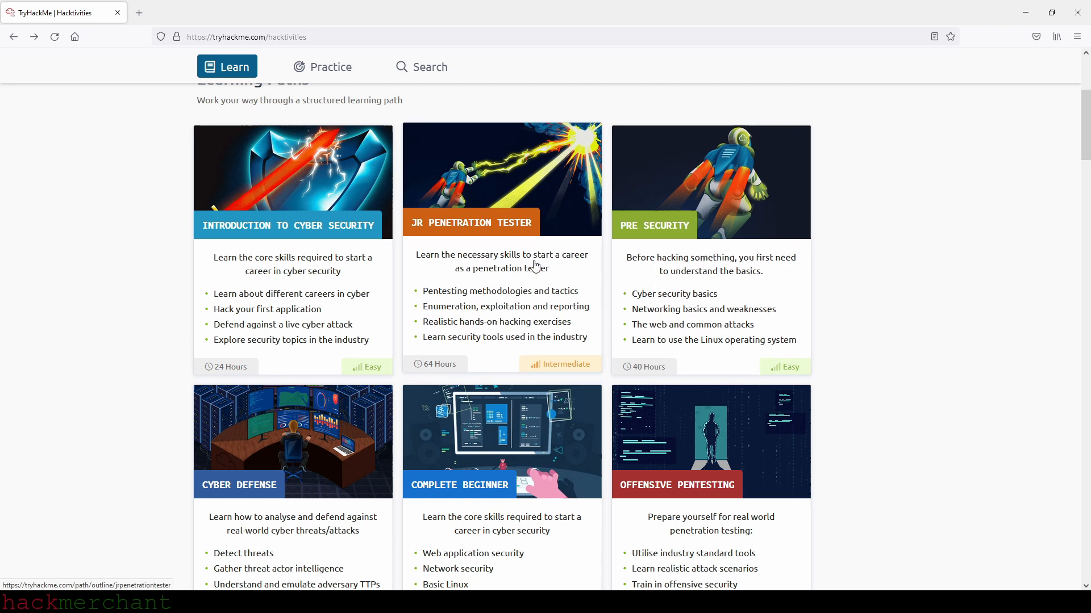